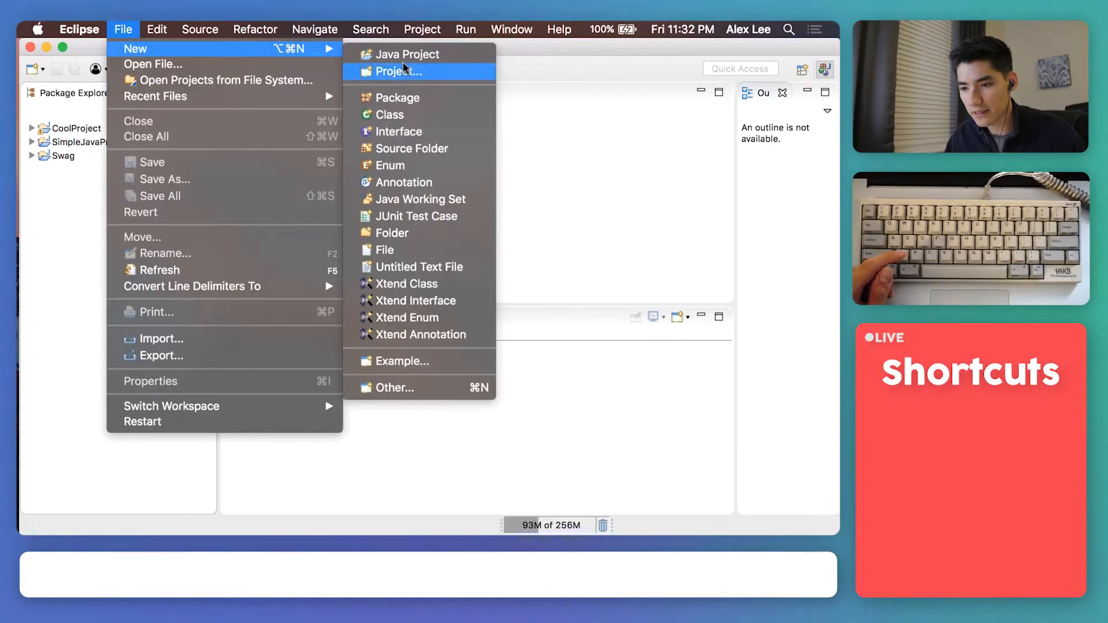
Step: Create a new Java project named StringMethods through the New Java Project wizard
left_click(408, 54)
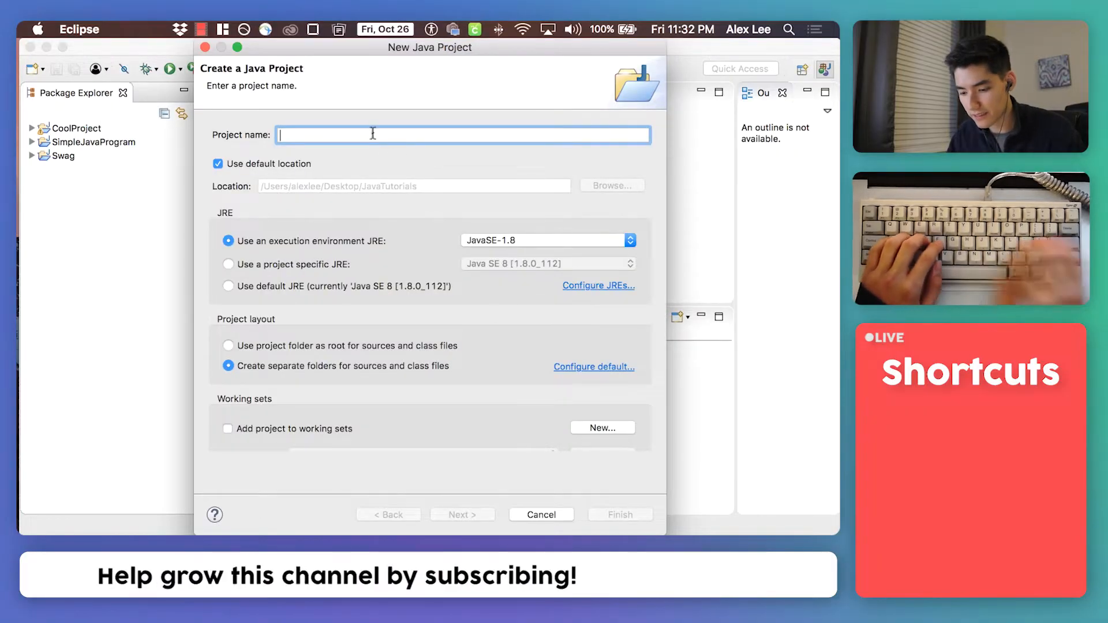
type("StringMethods")
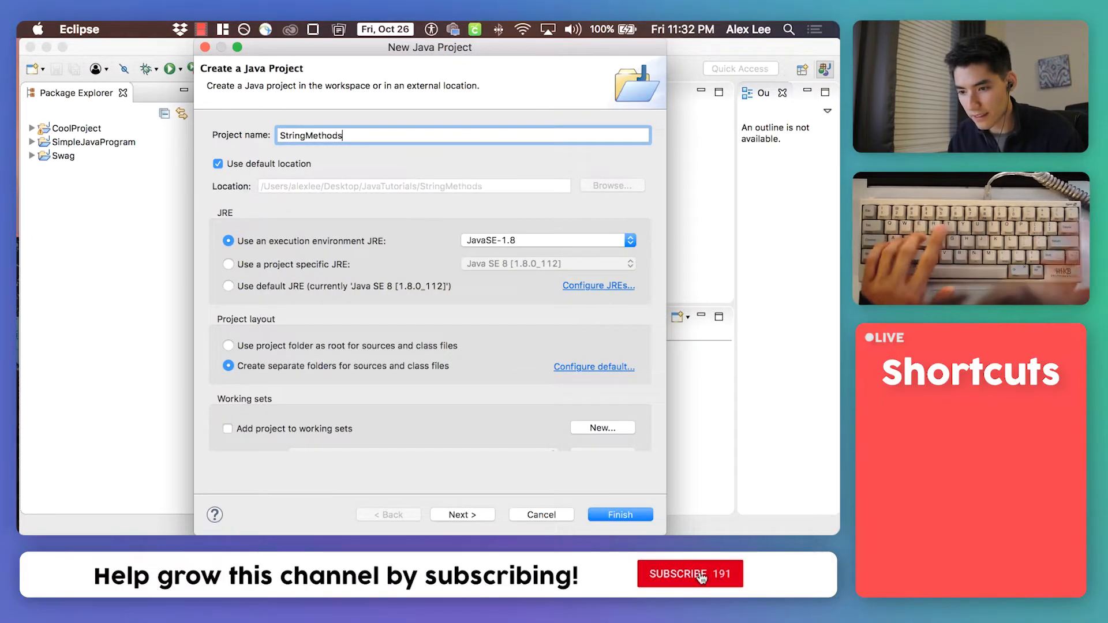
left_click(619, 514)
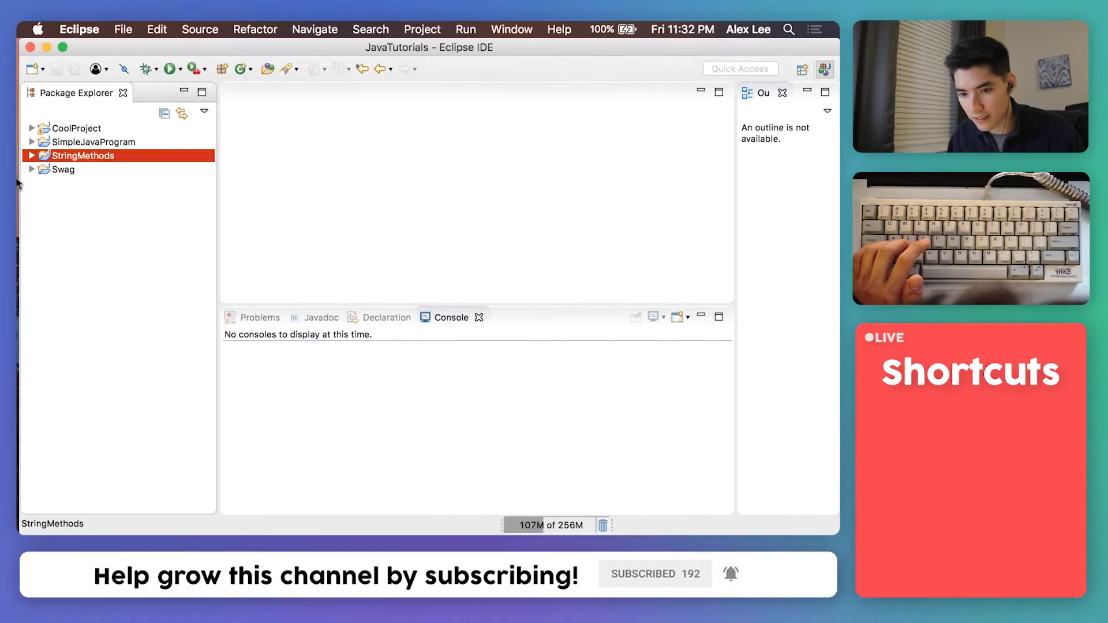
Step: Add class 'stringmethods' with a main method stub to the StringMethods project
right_click(61, 183)
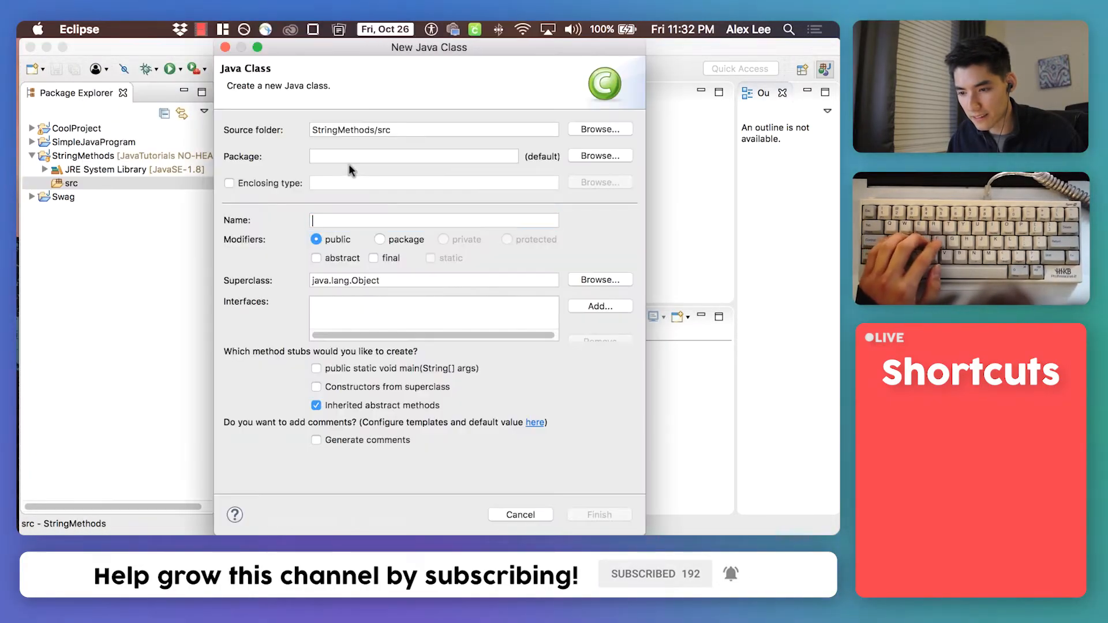
type("string")
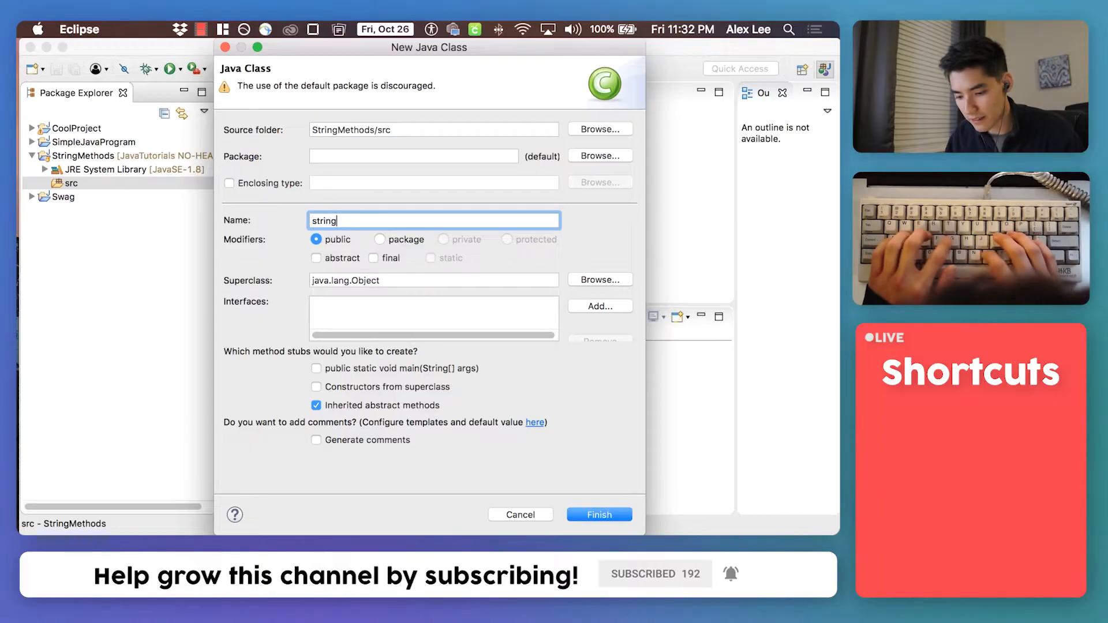
type("methods")
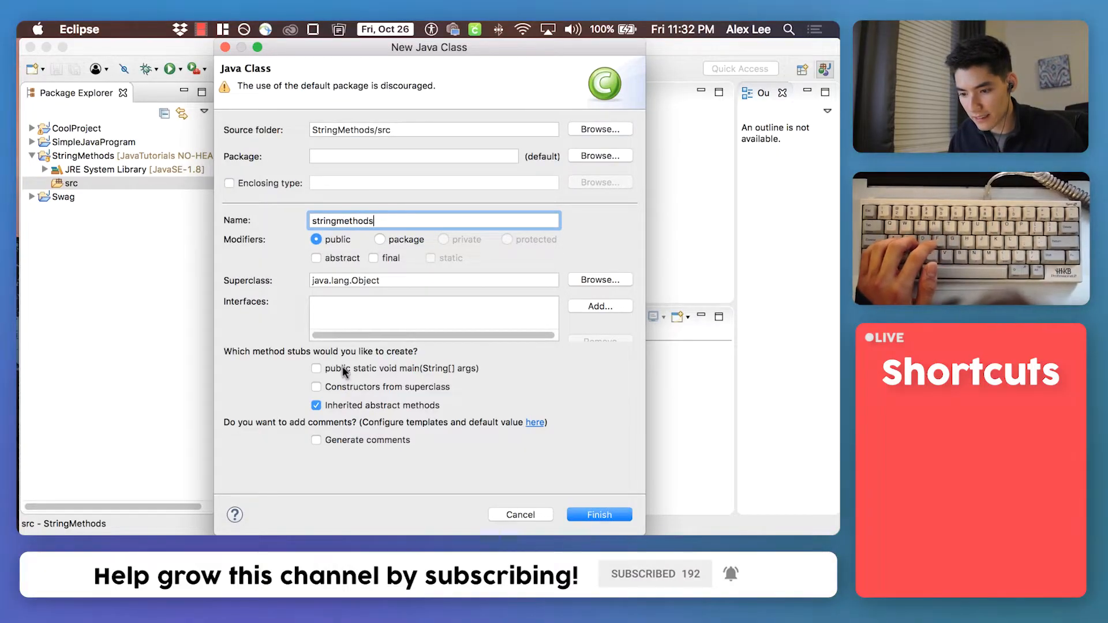
left_click(599, 514)
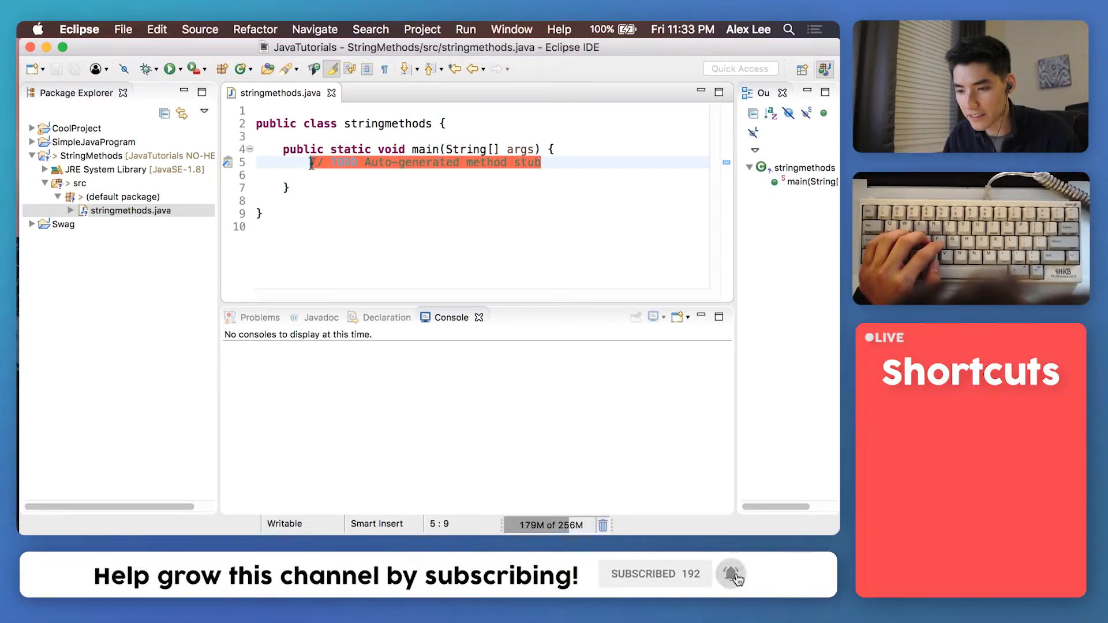
Step: Replace the TODO with String name = "Billy Bob Joe" and print "Name: " + name
key("delete")
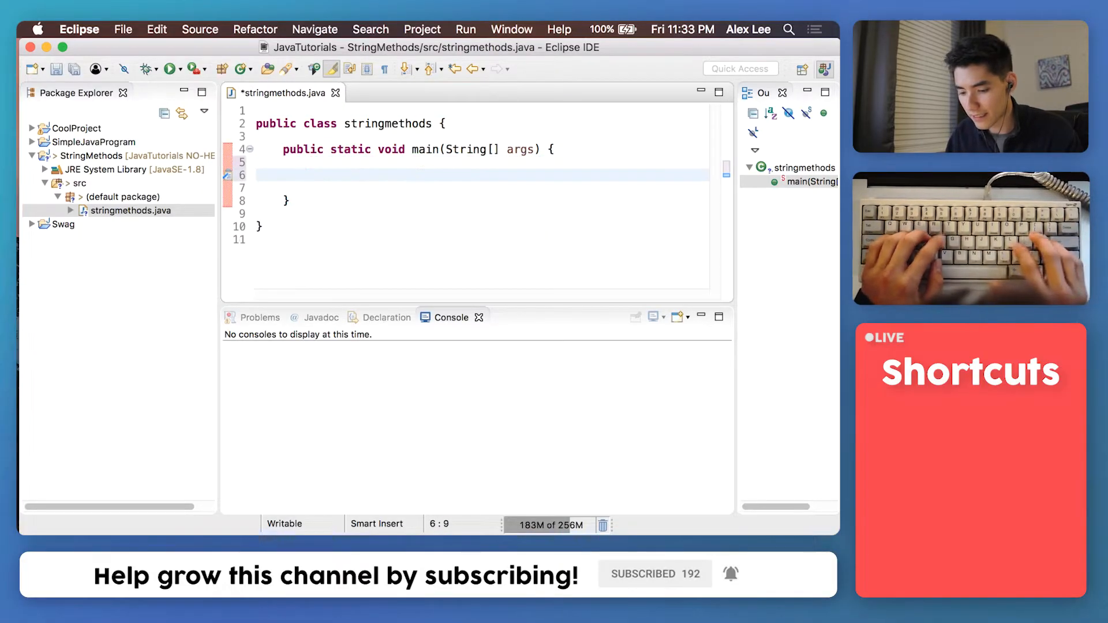
type("String name = \"Billy Bob Joe\";")
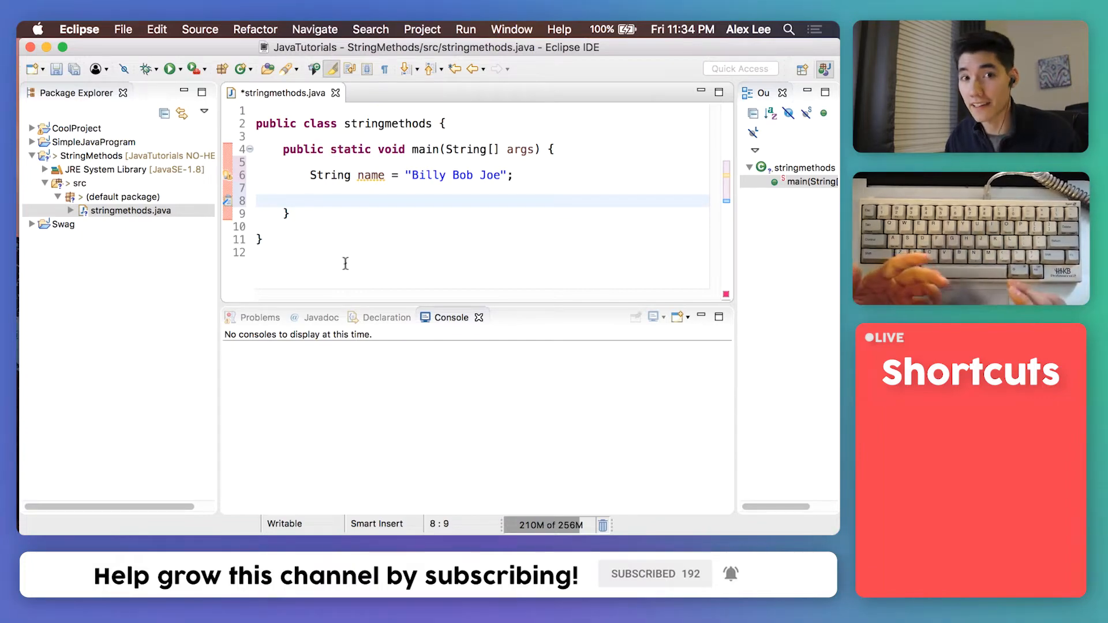
type("System.o")
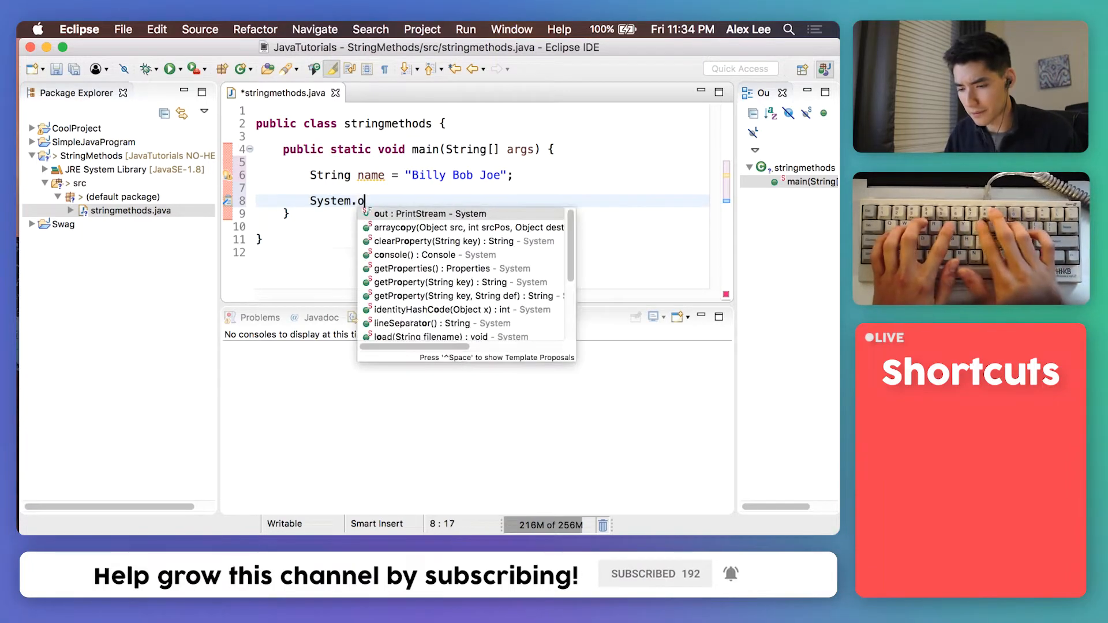
type("ut.println(\"")
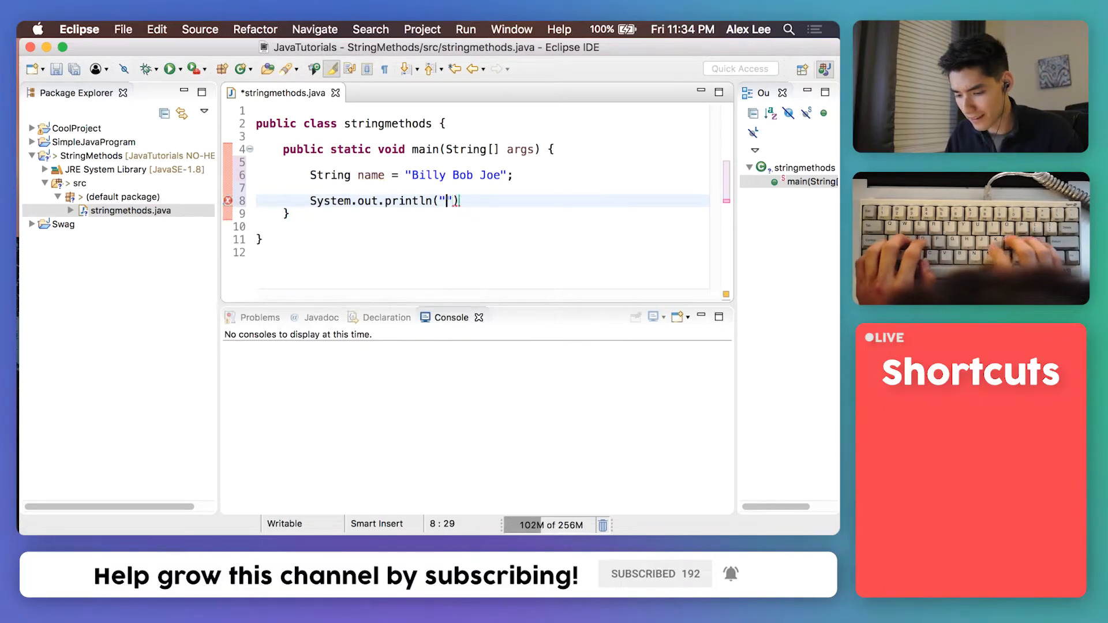
type("Name:")
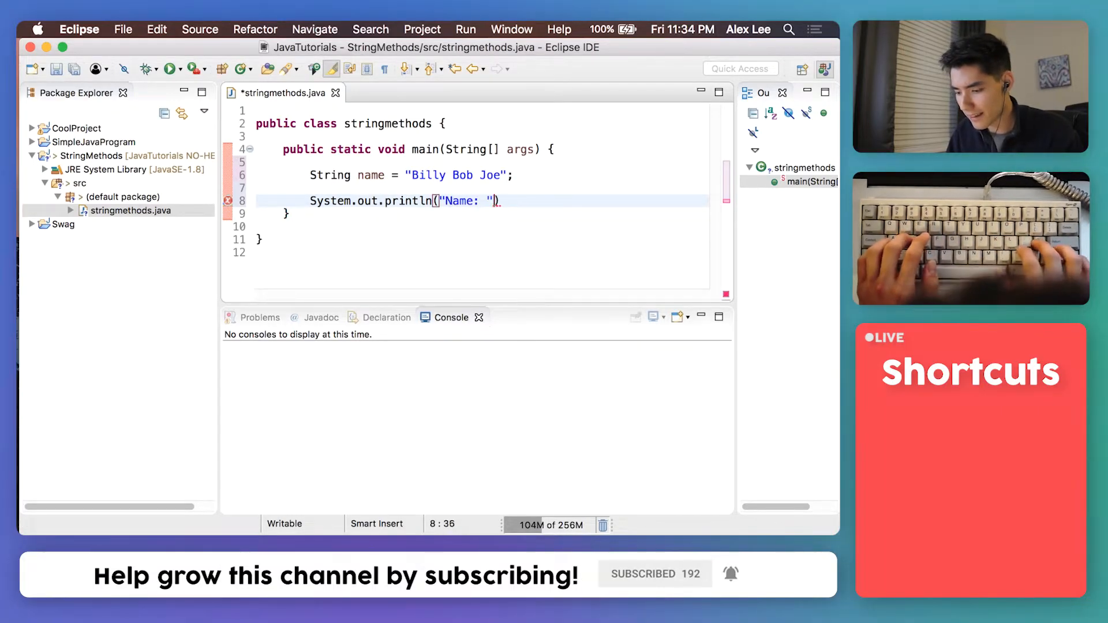
type("+ name")
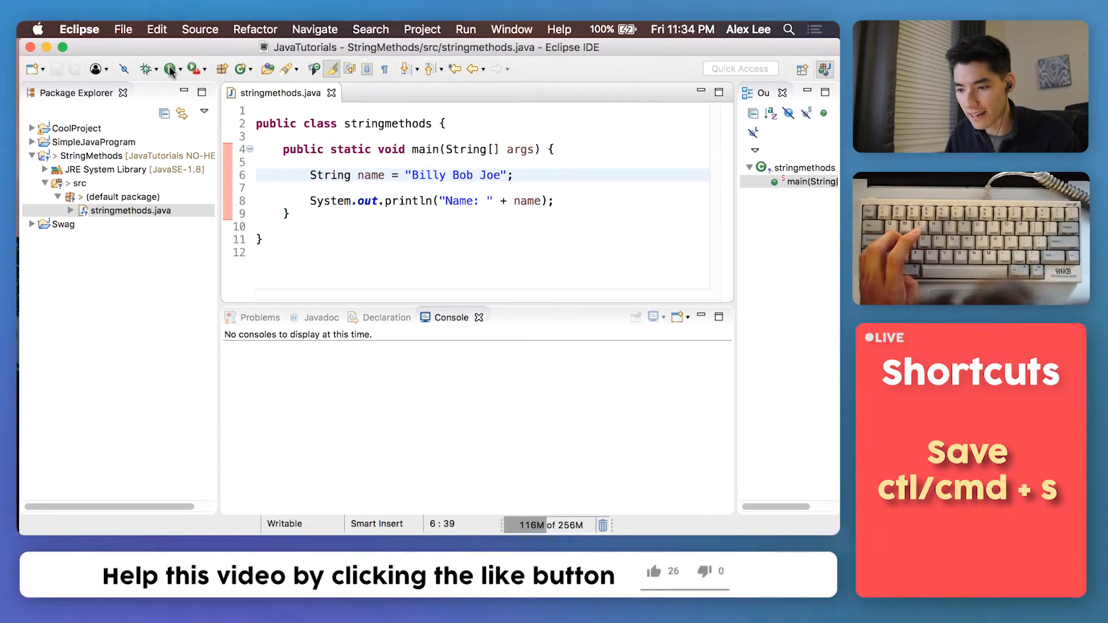
Step: Run stringmethods so the console shows 'Name: Billy Bob Joe'
left_click(169, 68)
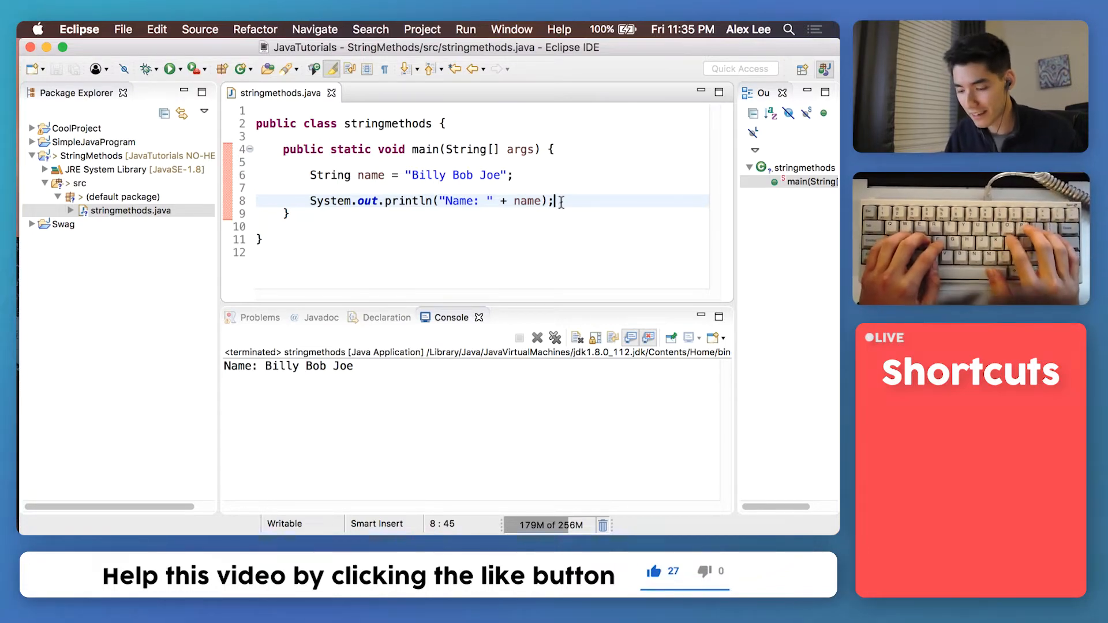
Step: Add System.out.println(name.toUpperCase()) and begin a quoted label before name
type("System.out.pri")
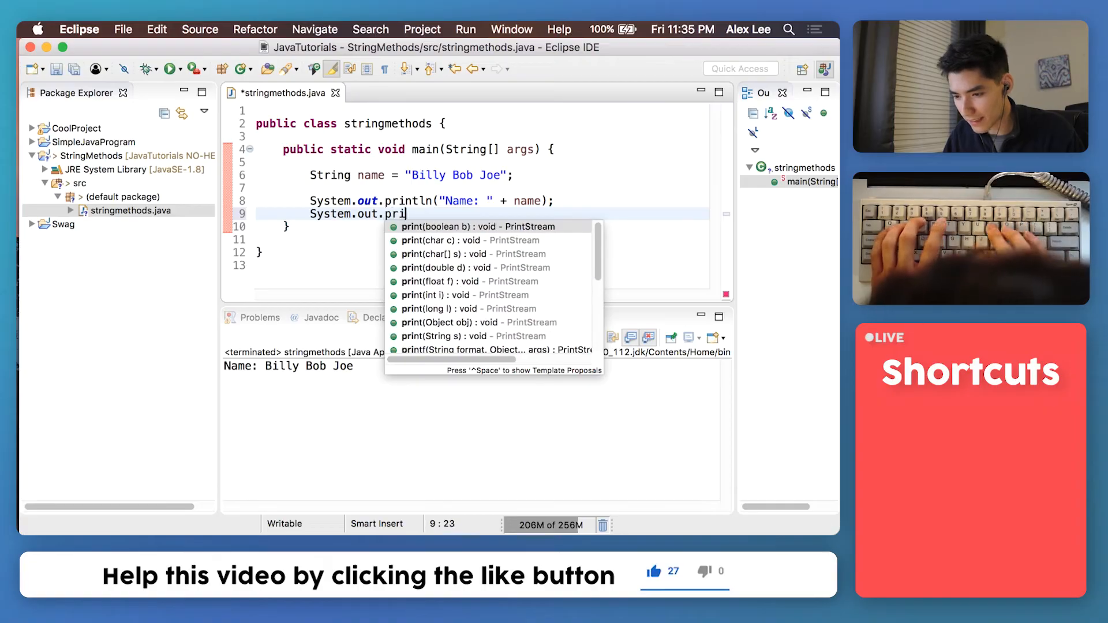
type("ntln();")
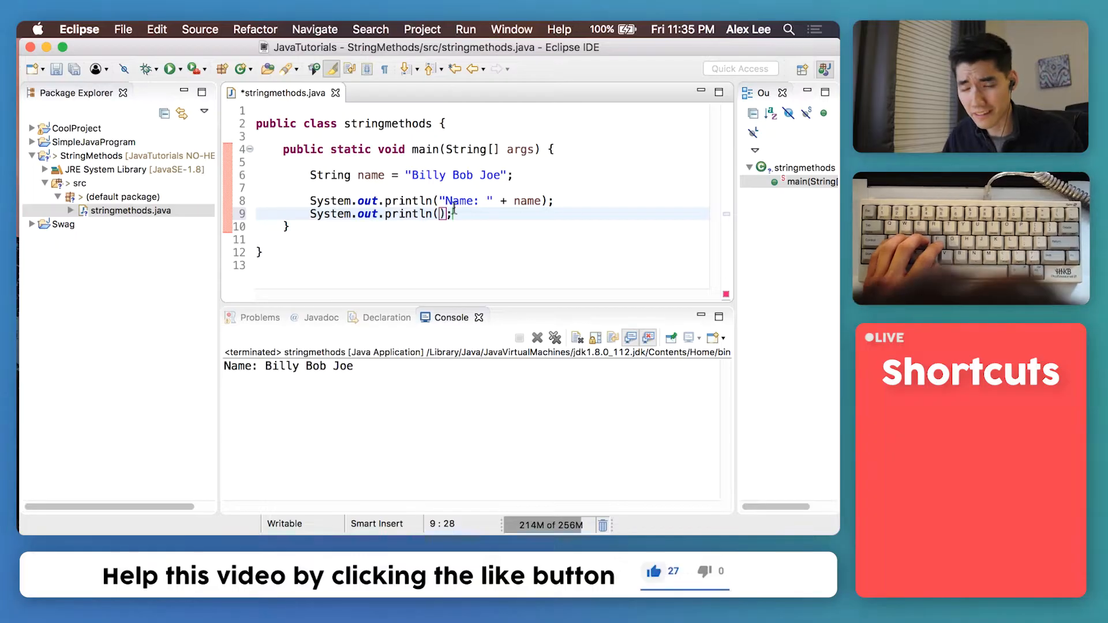
type("name.")
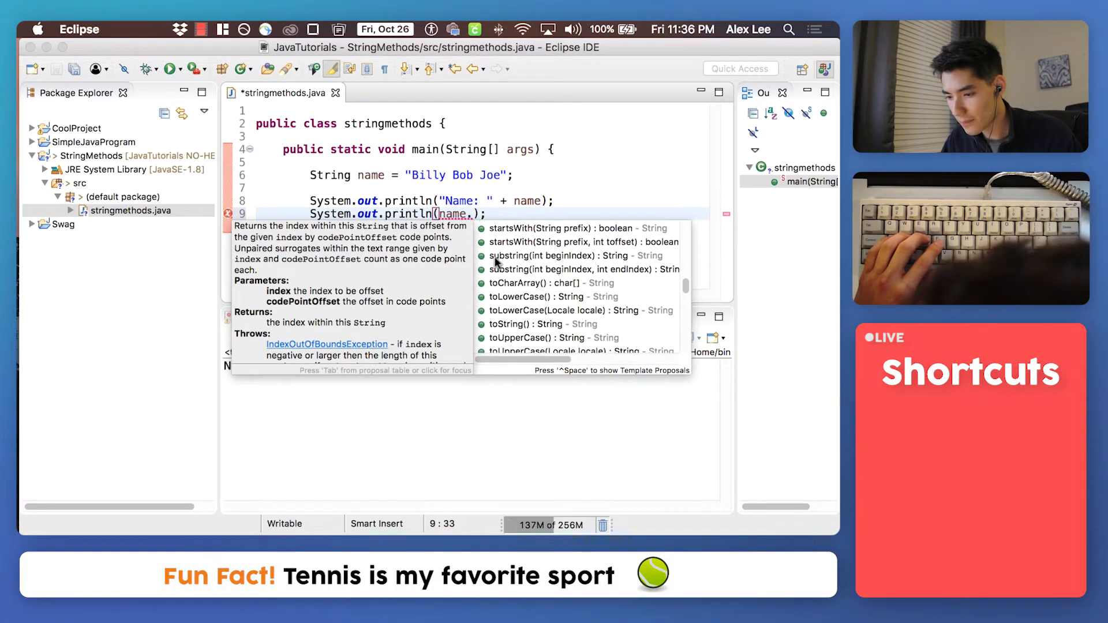
scroll("down", 3)
type("toUpperCase()")
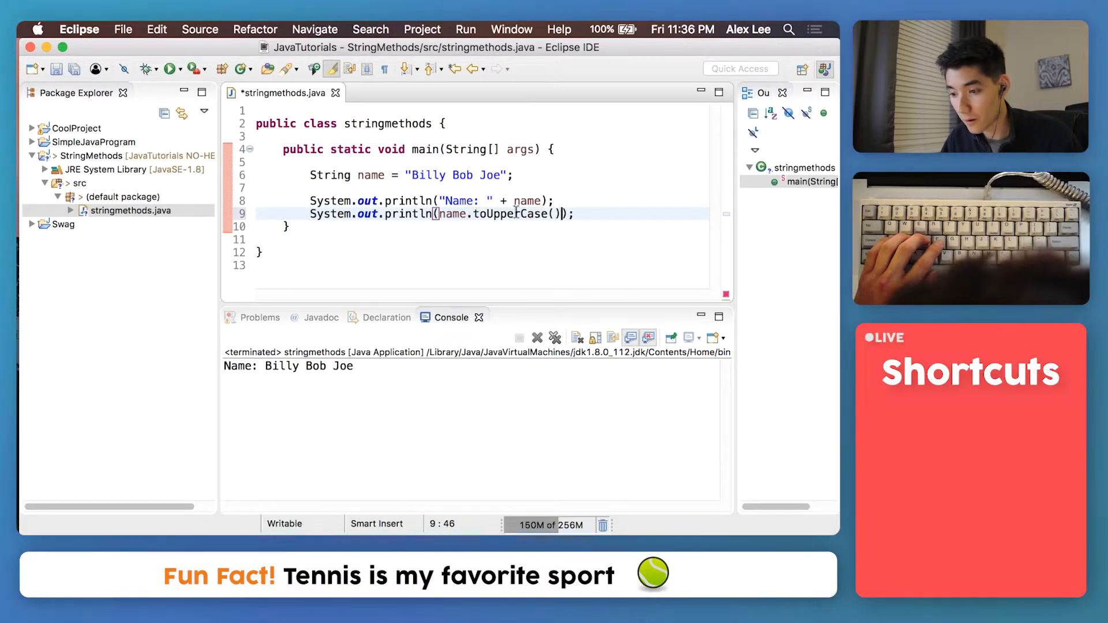
double_click(506, 214)
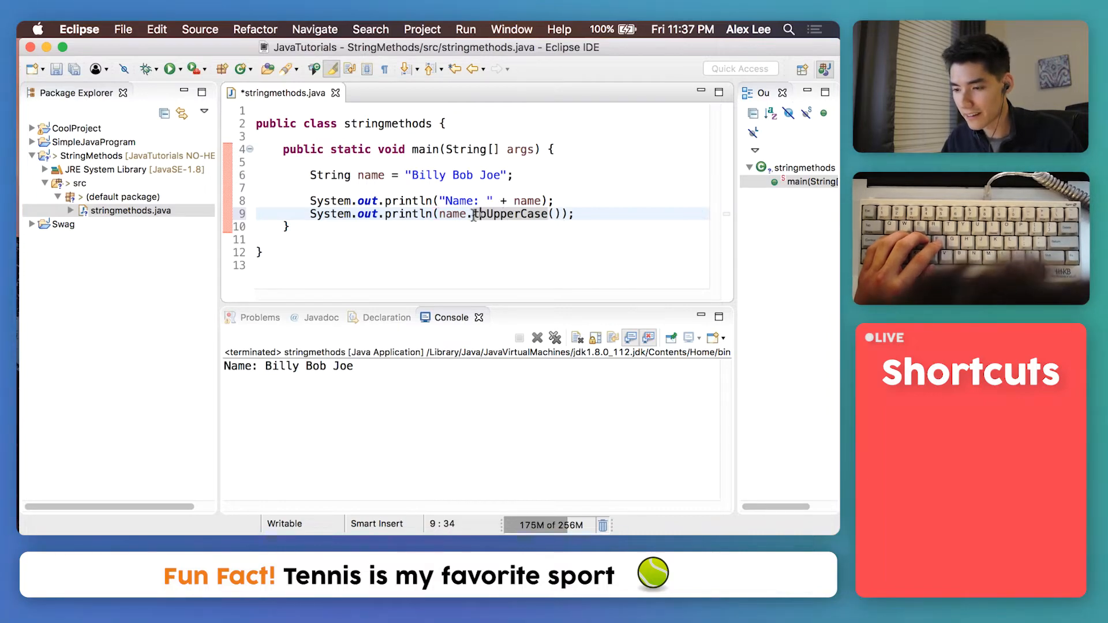
type("\"")
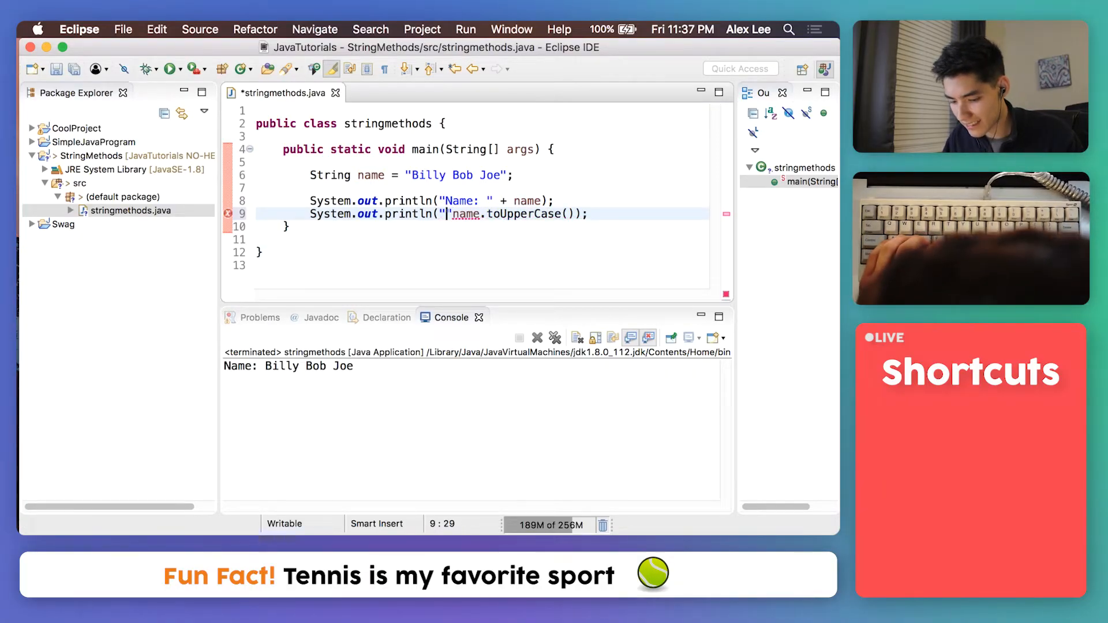
Step: Print "Lowercase: " + name.toLowerCase(), then start a System.out.print line
type("System.out.println(\"Lowercase: \" +")
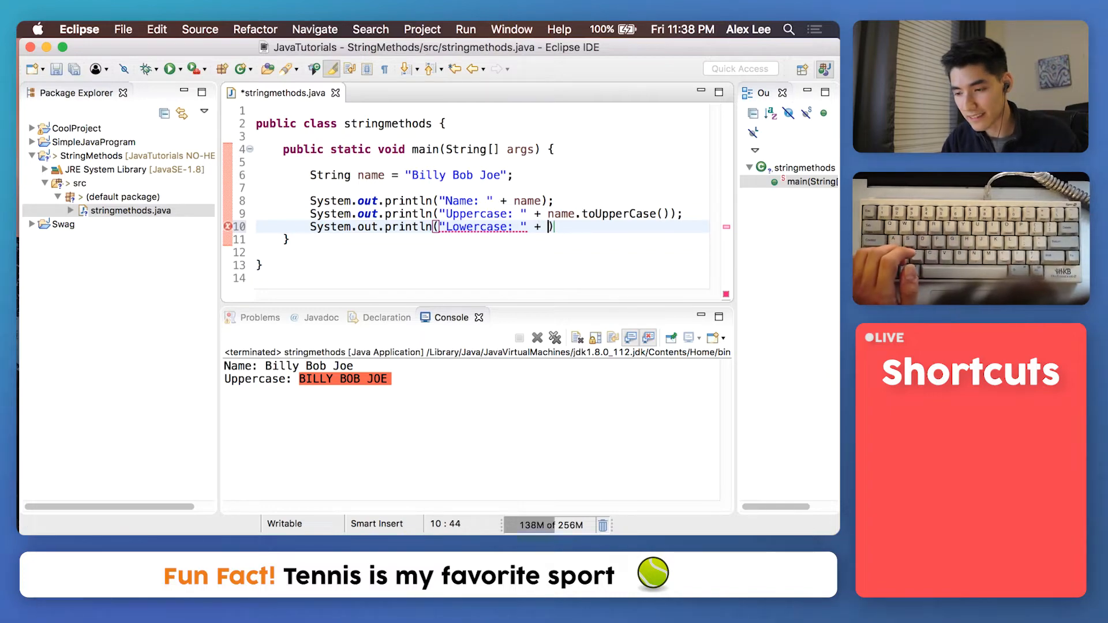
type("name.toLowerCase());")
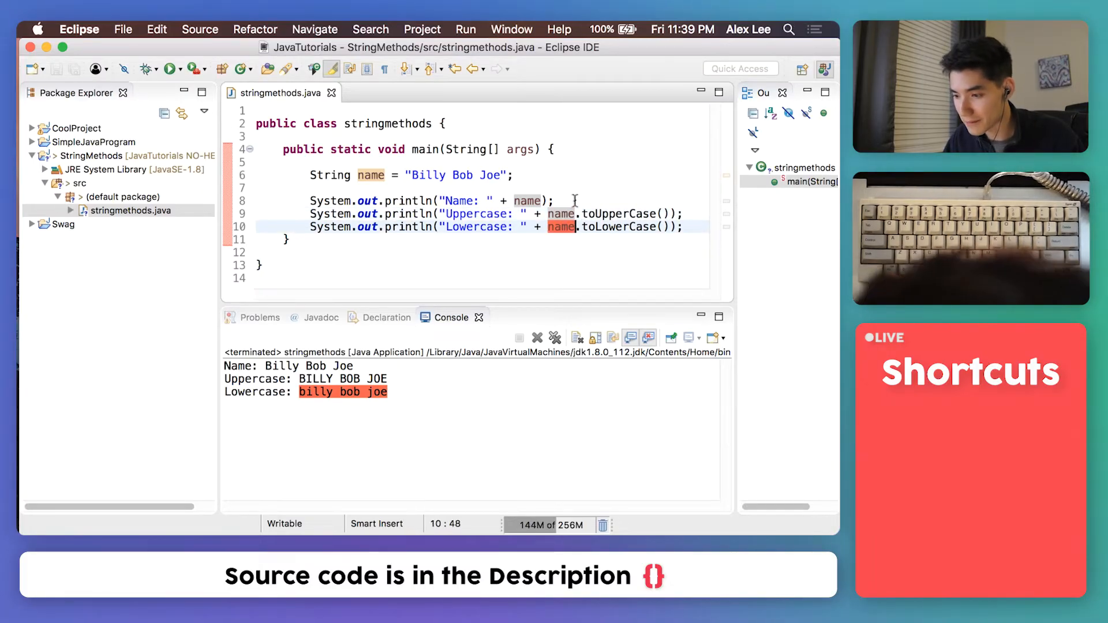
type("System.out.print")
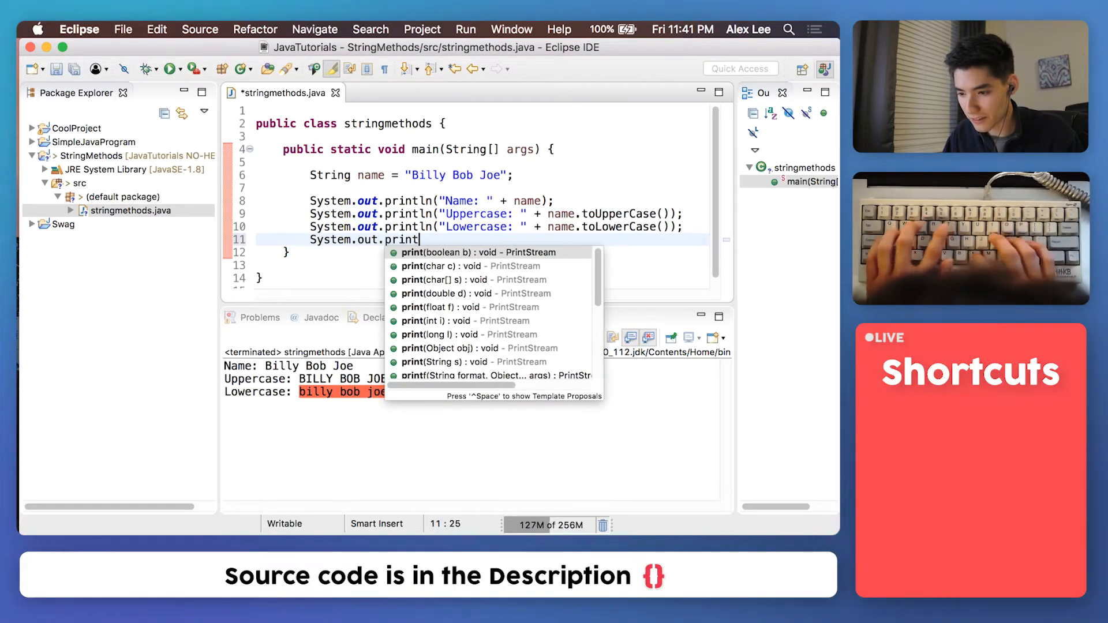
Step: Complete println("First char: " + name.charAt(0)), point out index 0 and B, and save
type("ln(\"\")")
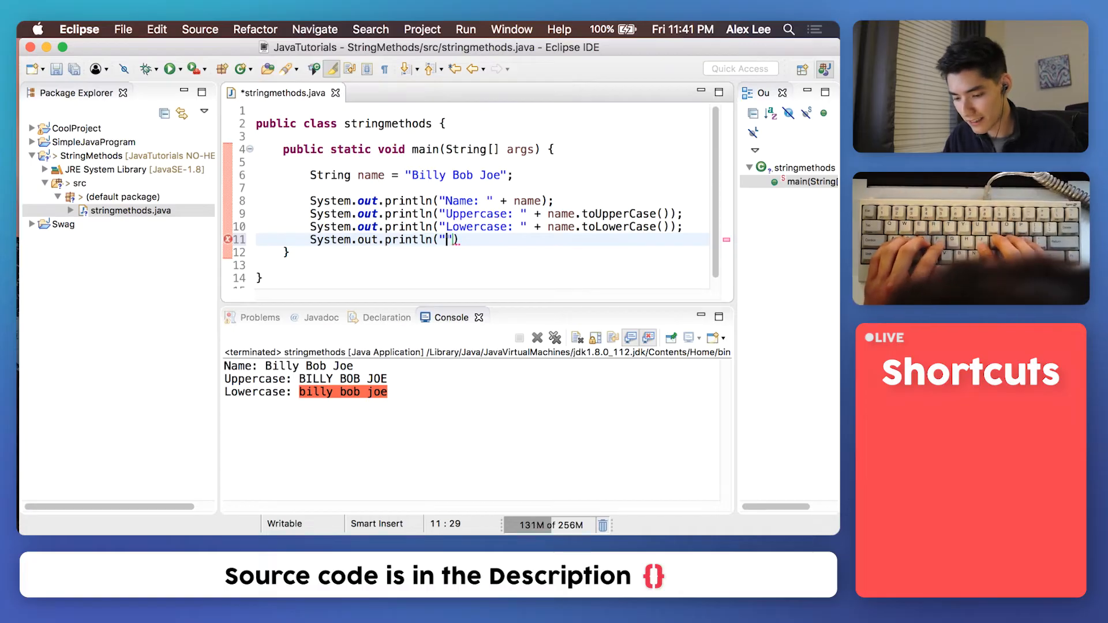
type("First char: \" + name.charAt(0")
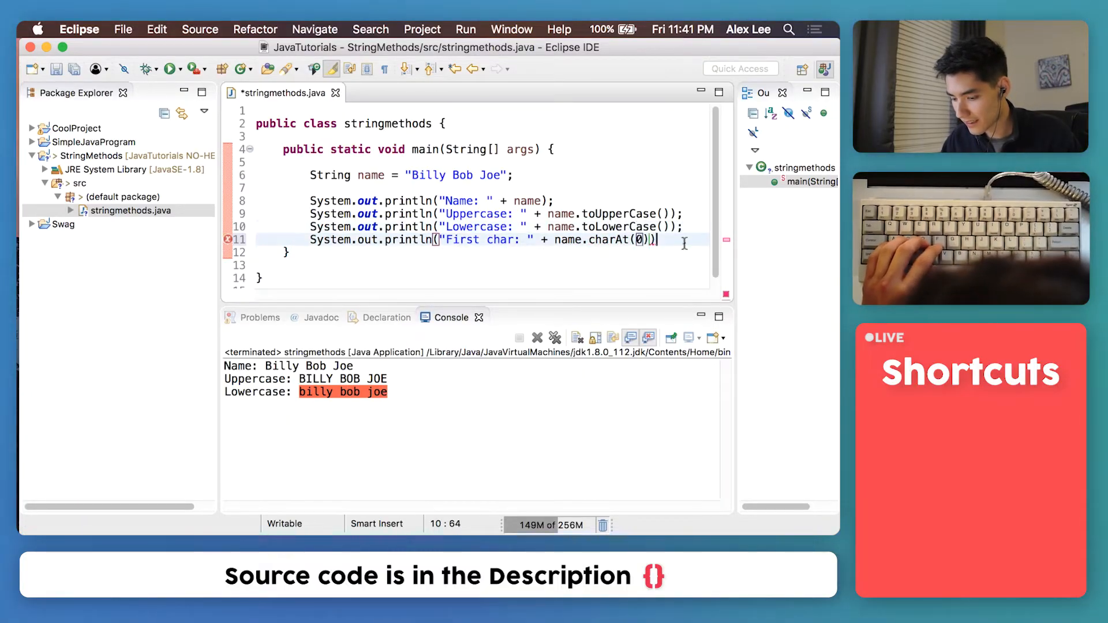
double_click(609, 240)
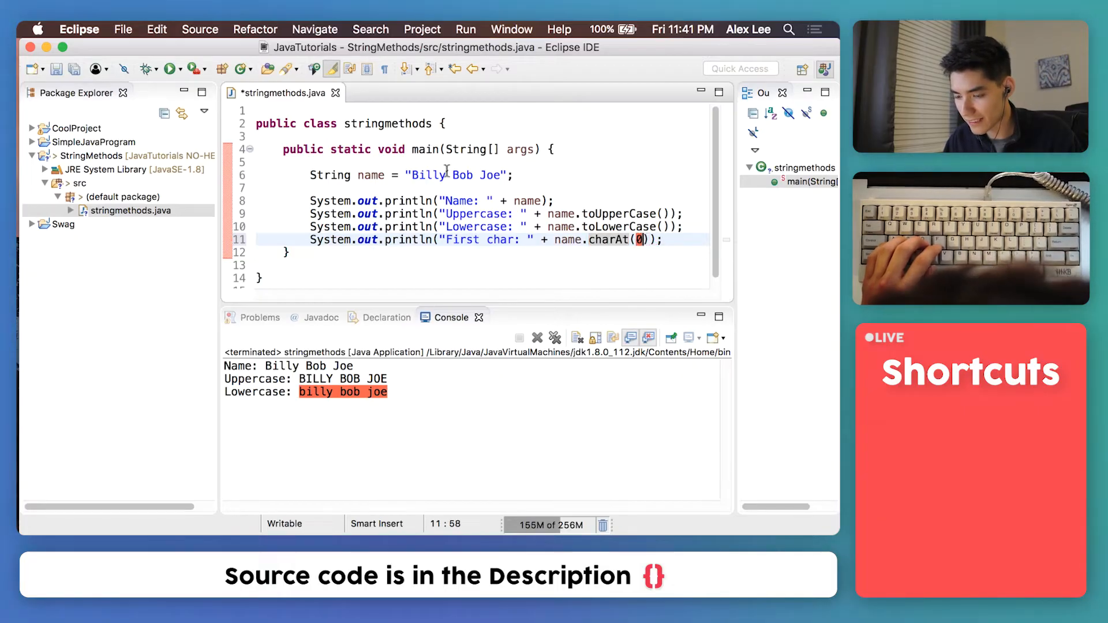
left_click(416, 176)
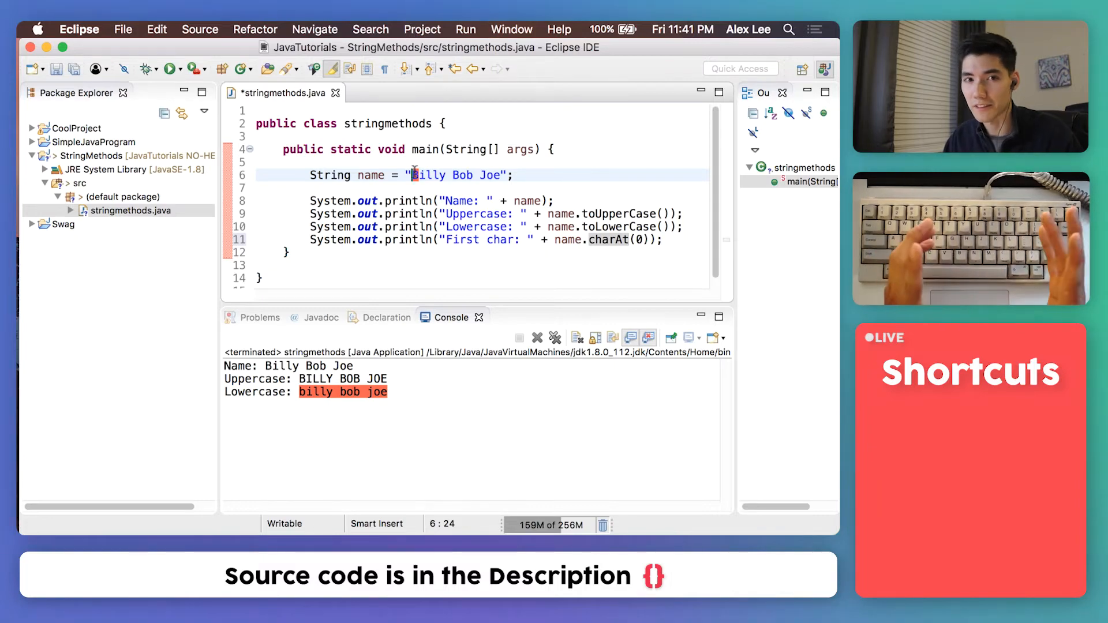
key("cmd+s")
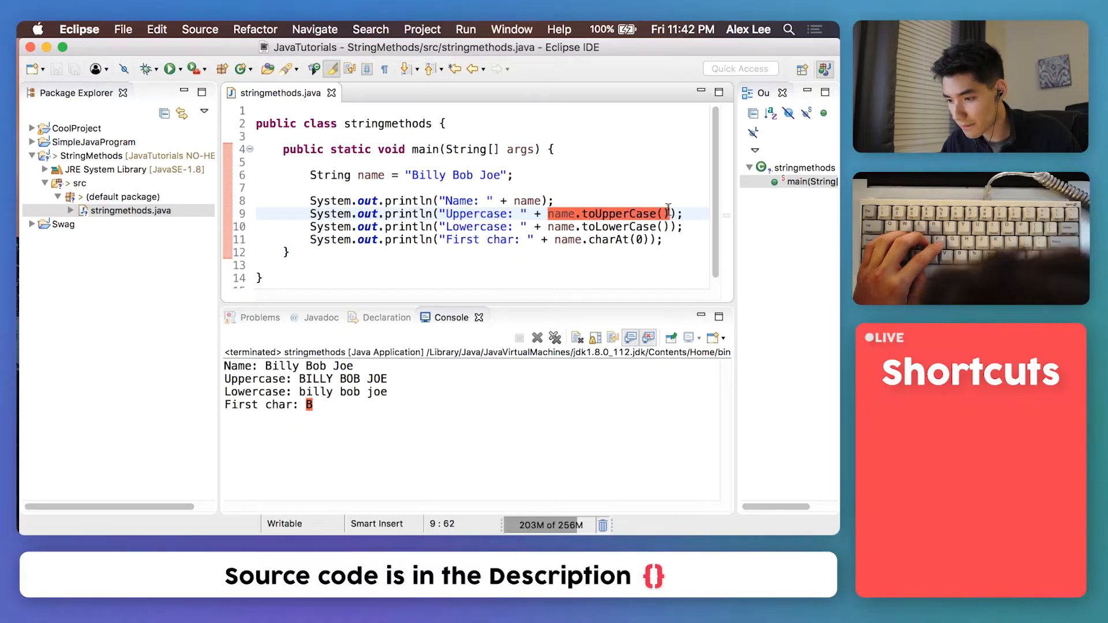
left_click(607, 226)
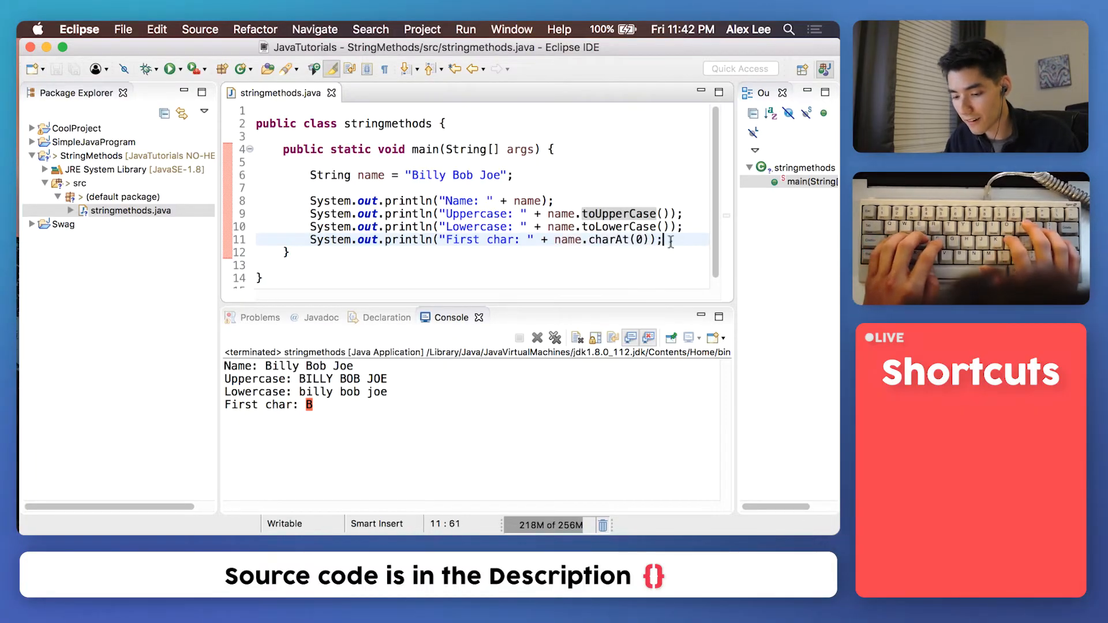
Step: Add a System.out.println("Length: " + name.length()) statement
type("System.out.println(\"Length: \" +")
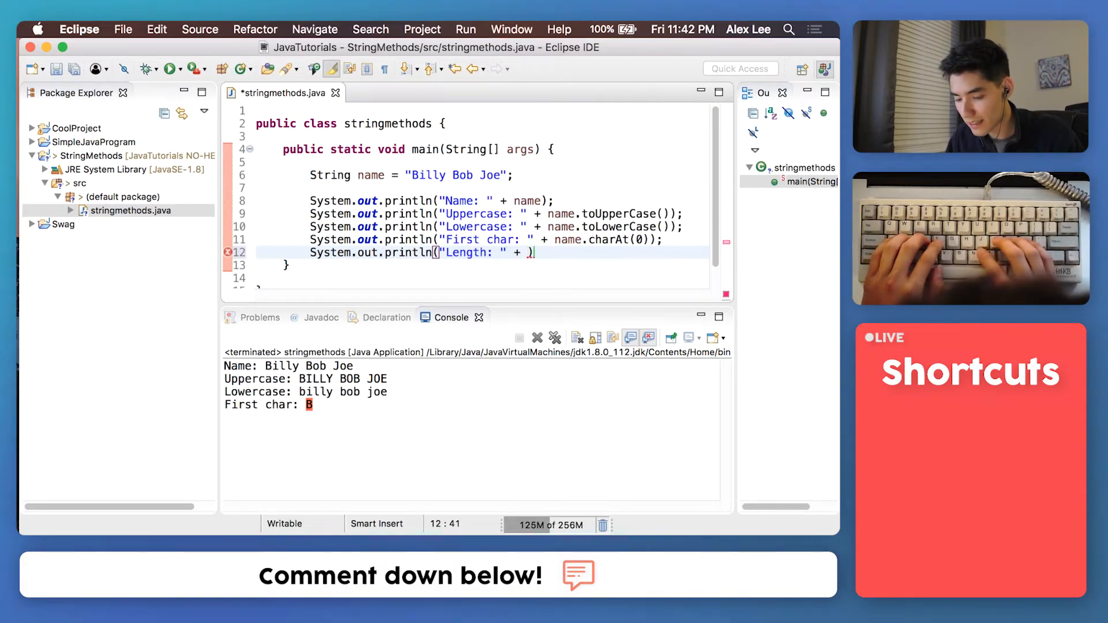
type("name.length")
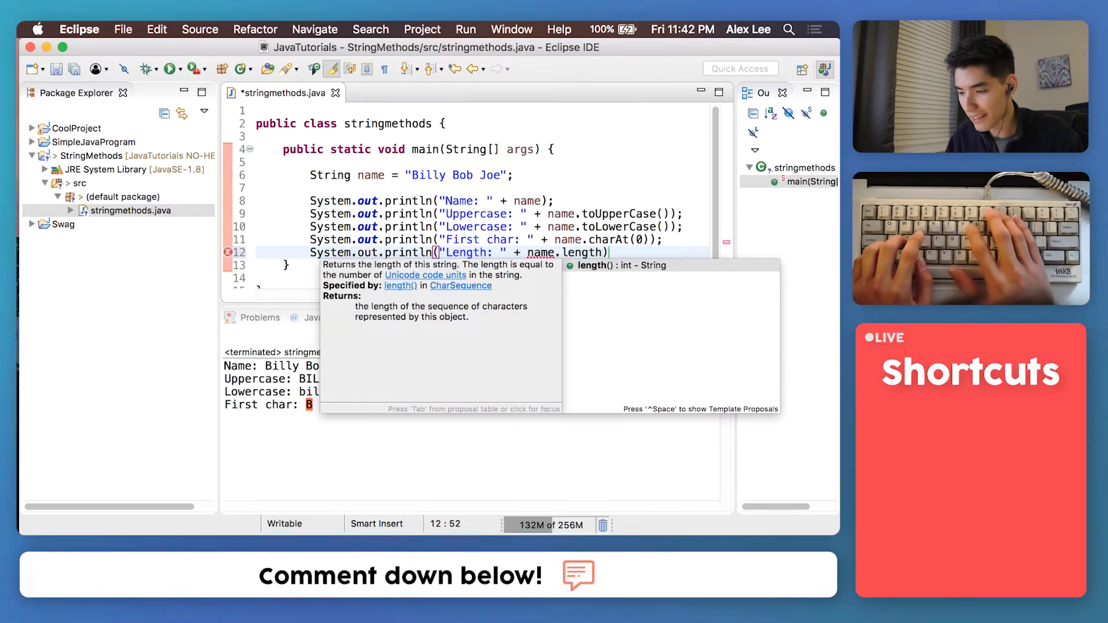
type("()")
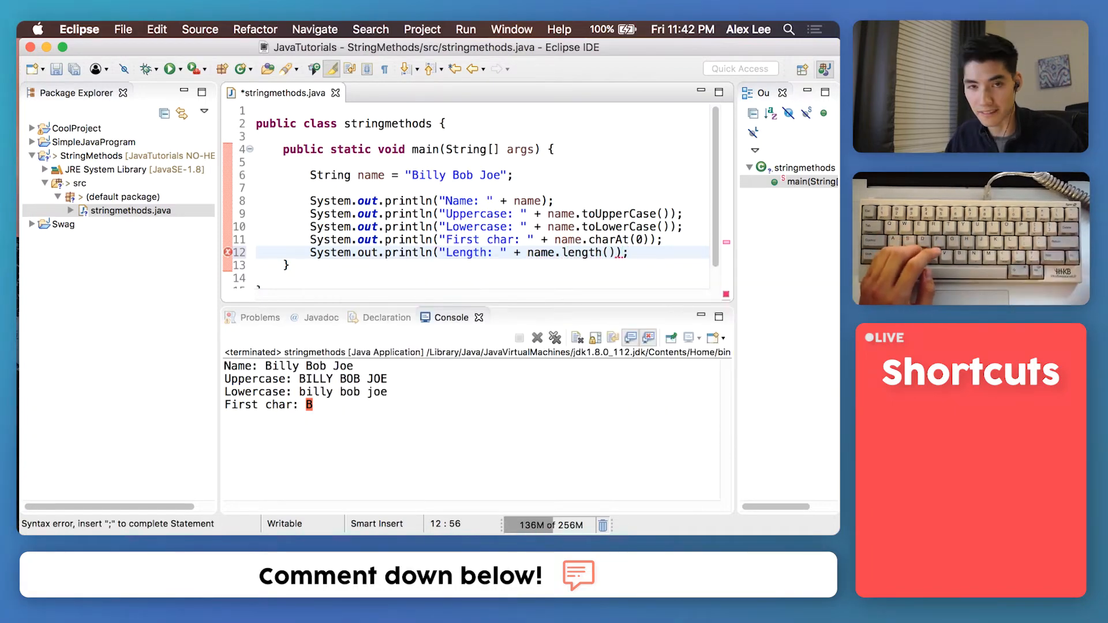
type(";")
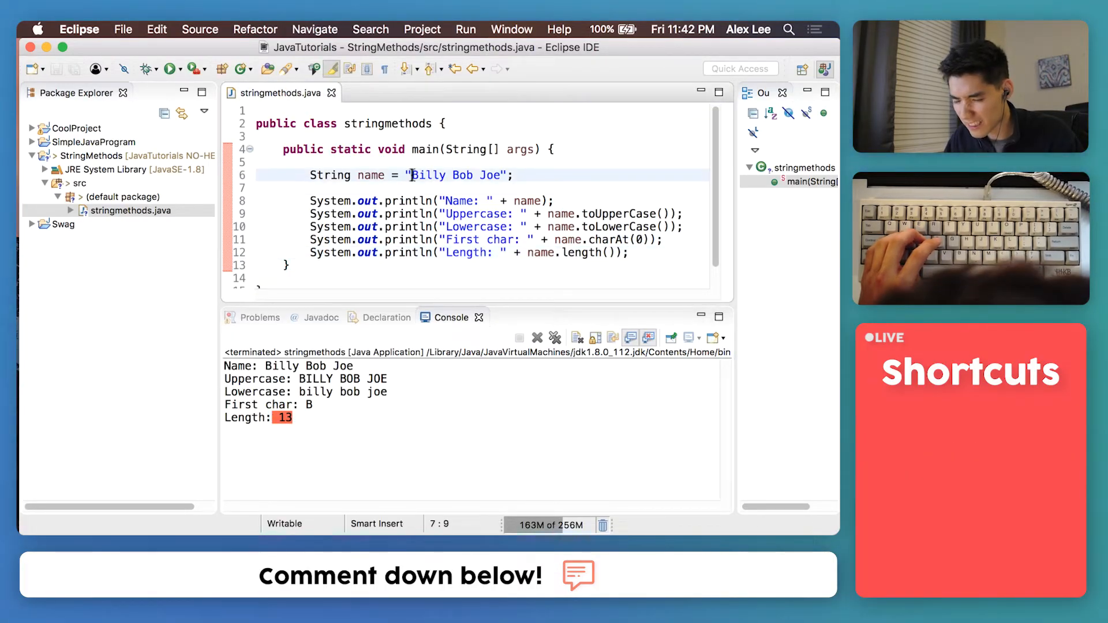
double_click(427, 175)
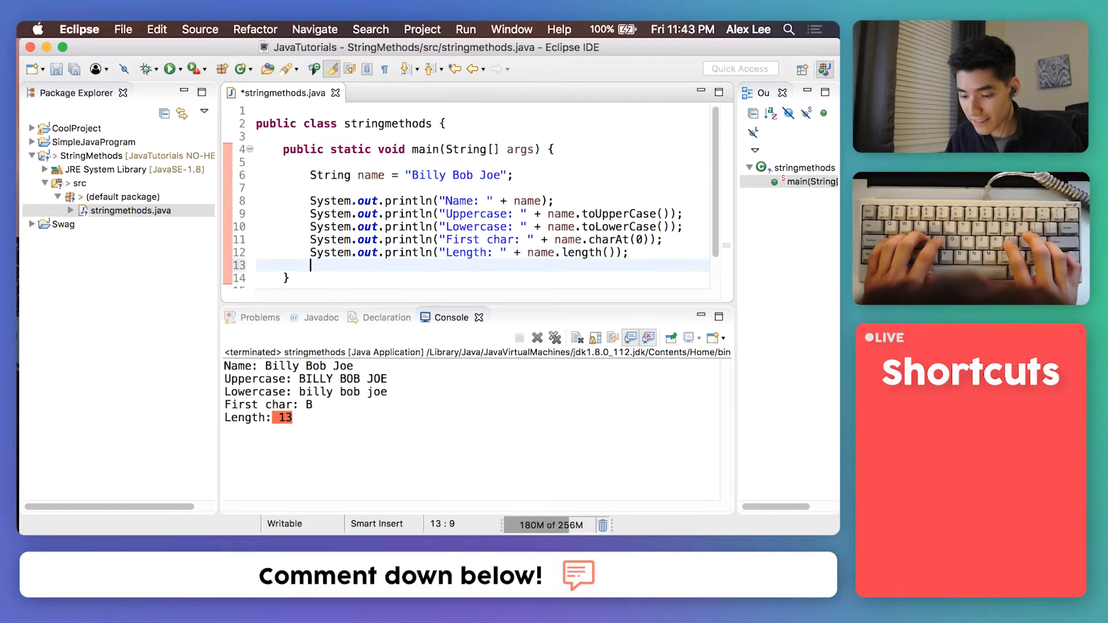
Step: Print "Last char: " + name.charAt(12), save, and begin System.out.println("")
type("System.out.println(\"")
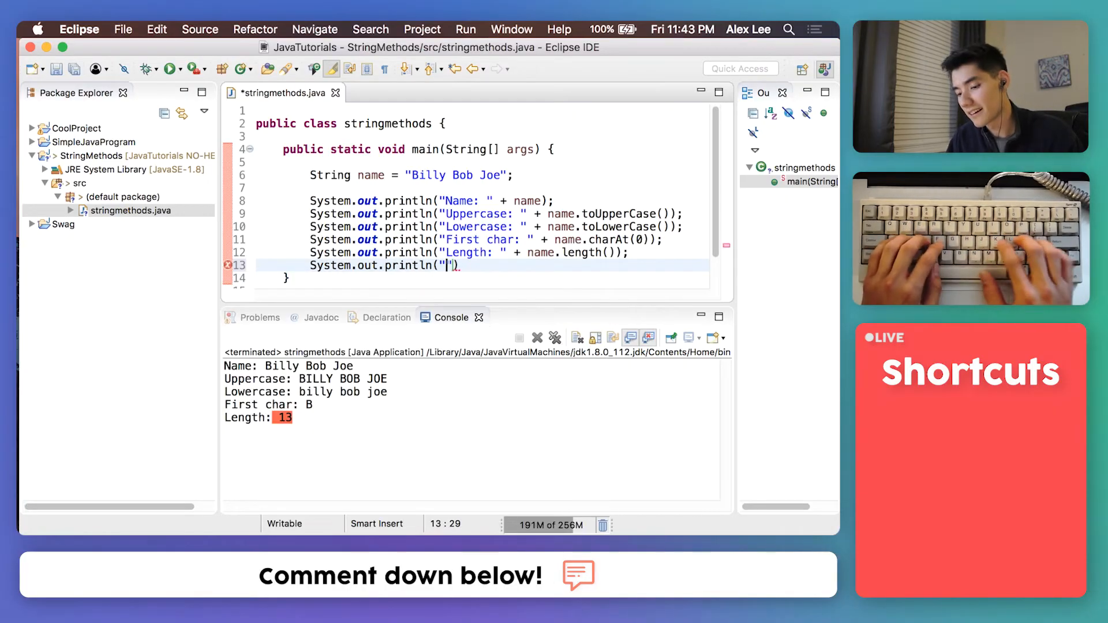
type("Last chart:")
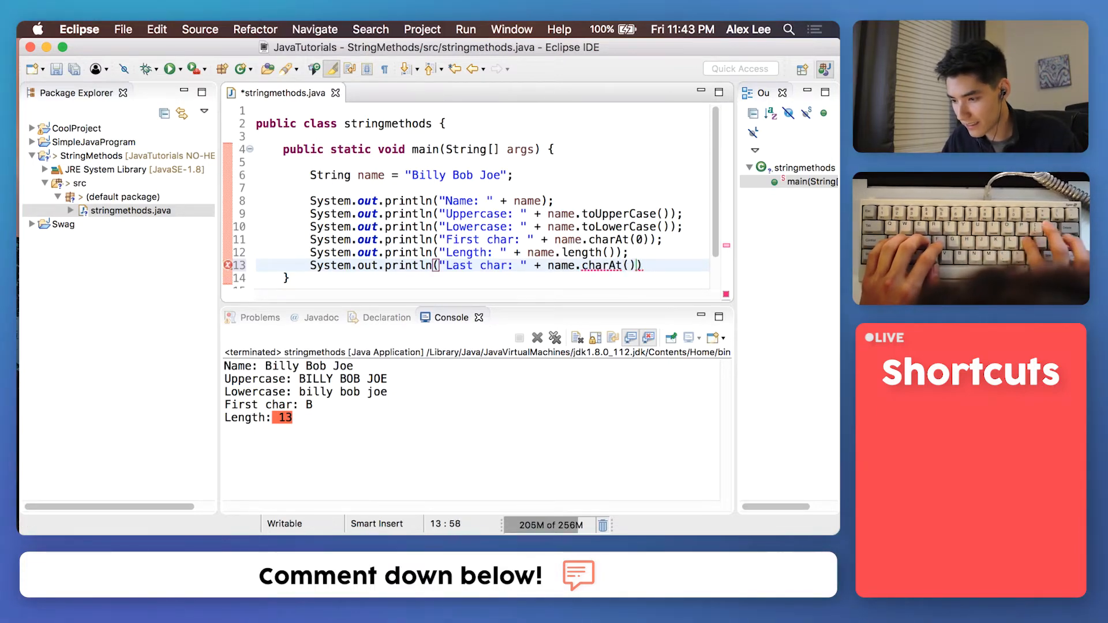
key("cmd+s")
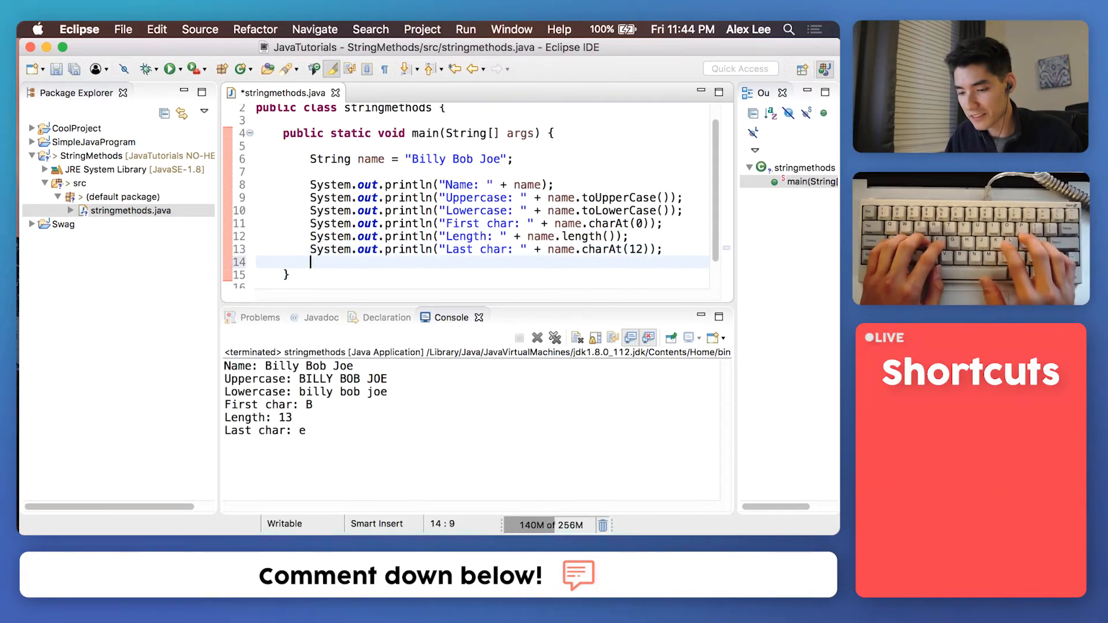
type("System.out.println(\"\")")
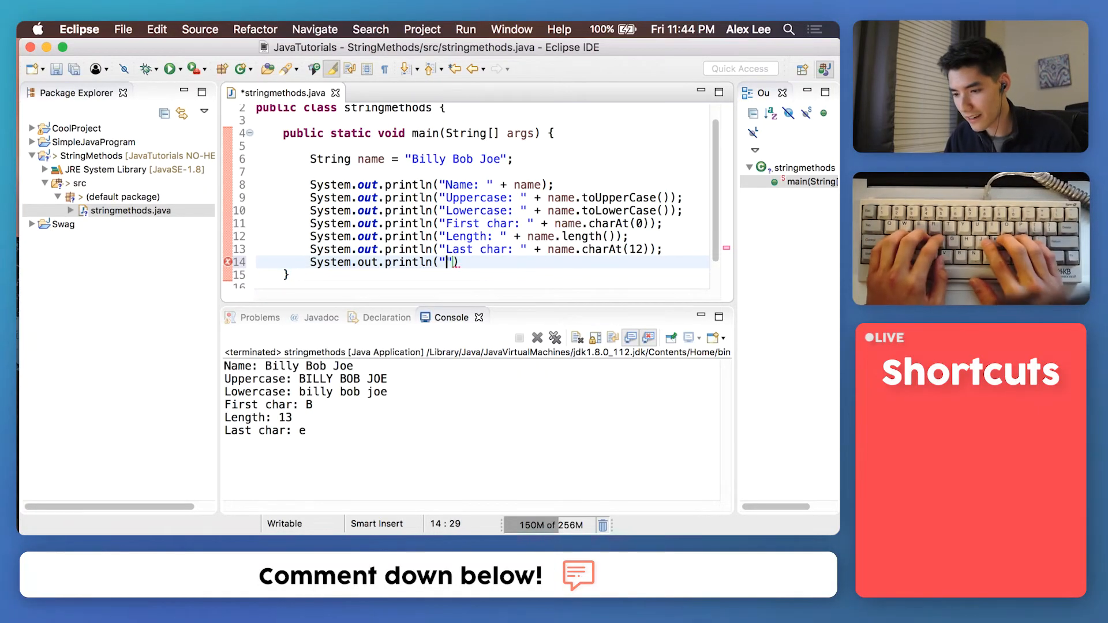
Step: Complete println("Substring: " + name.substring(10, 13)) to print Joe
type("ubstring:")
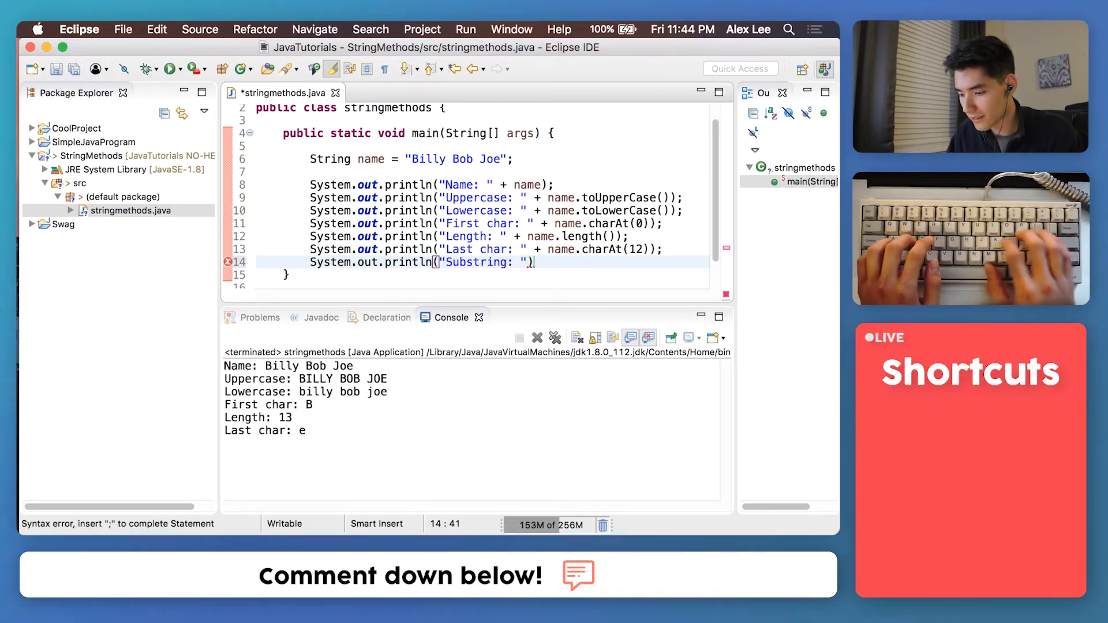
type("name.substring(")
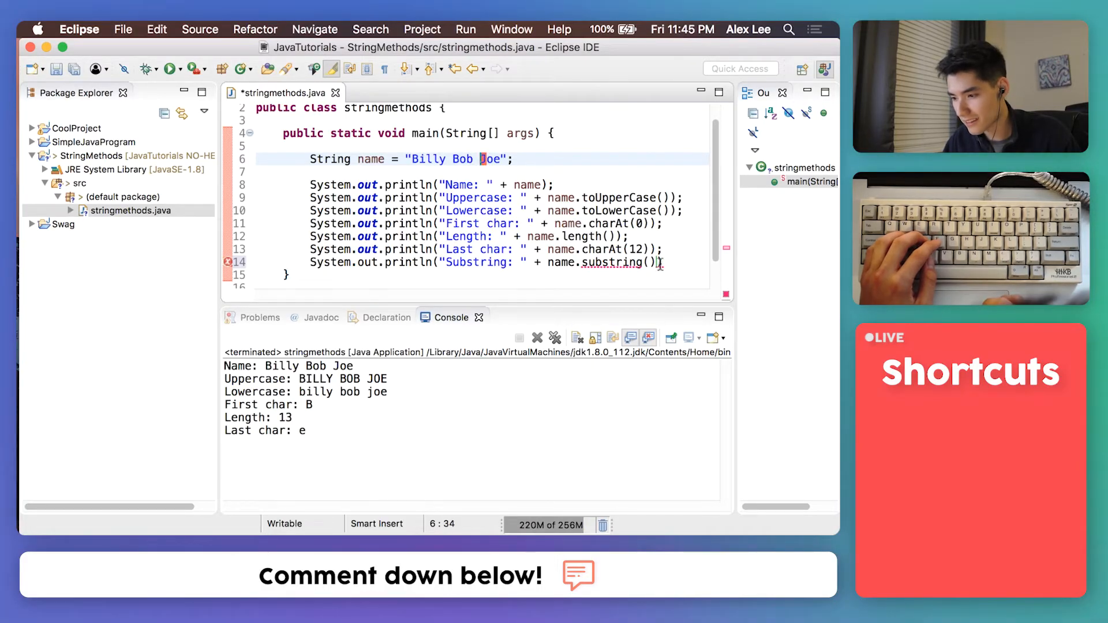
type("10, 13")
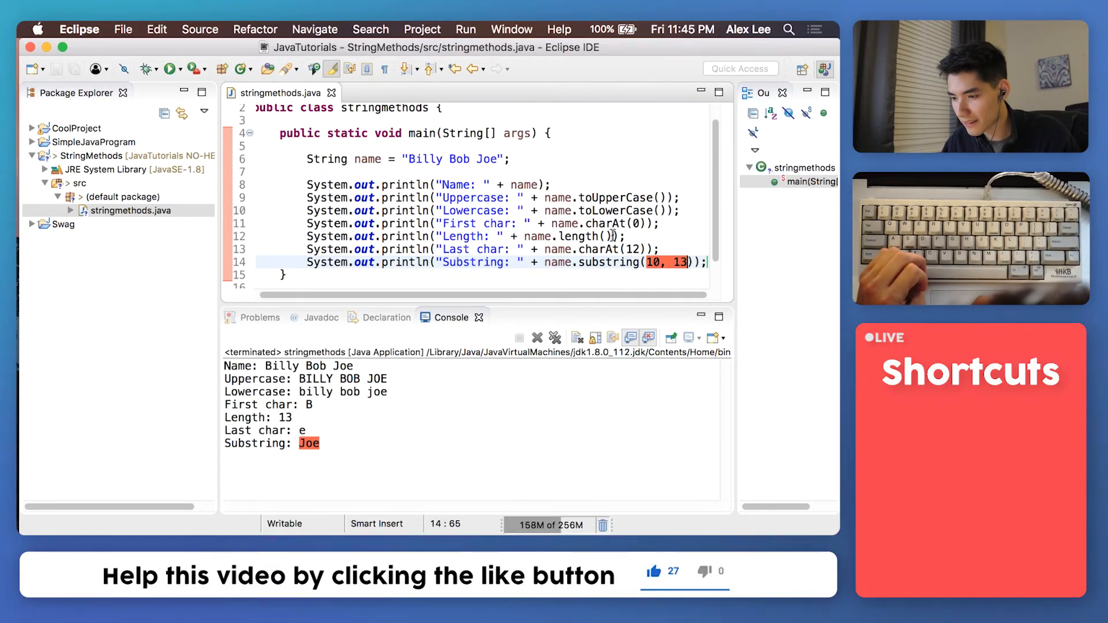
left_click(605, 236)
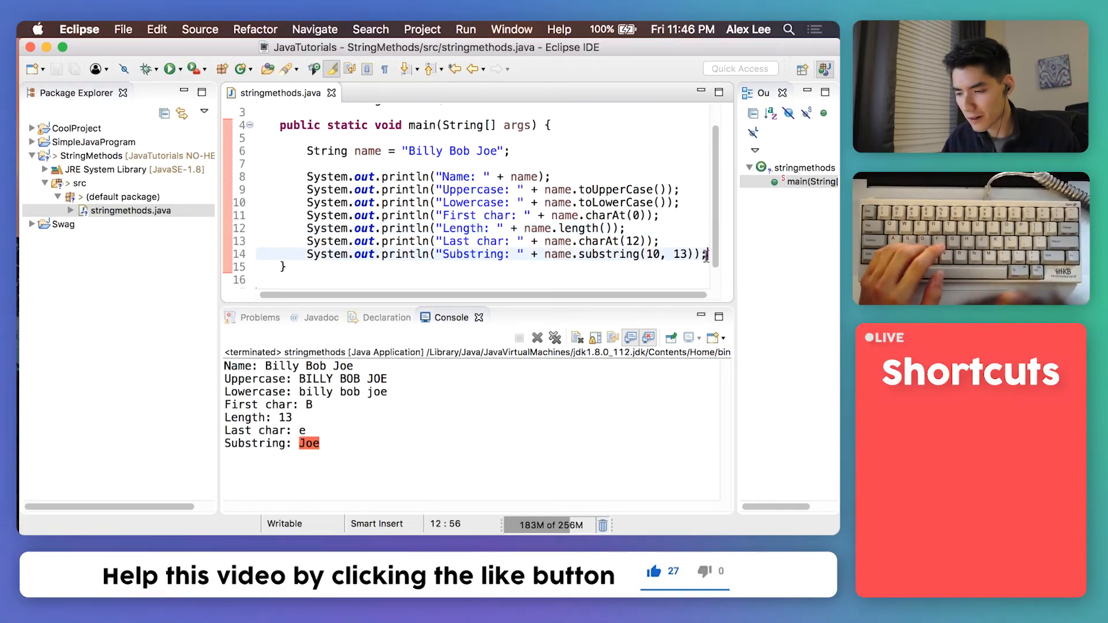
Step: Type name. on a new line below the substring statement to list String methods
type("name.")
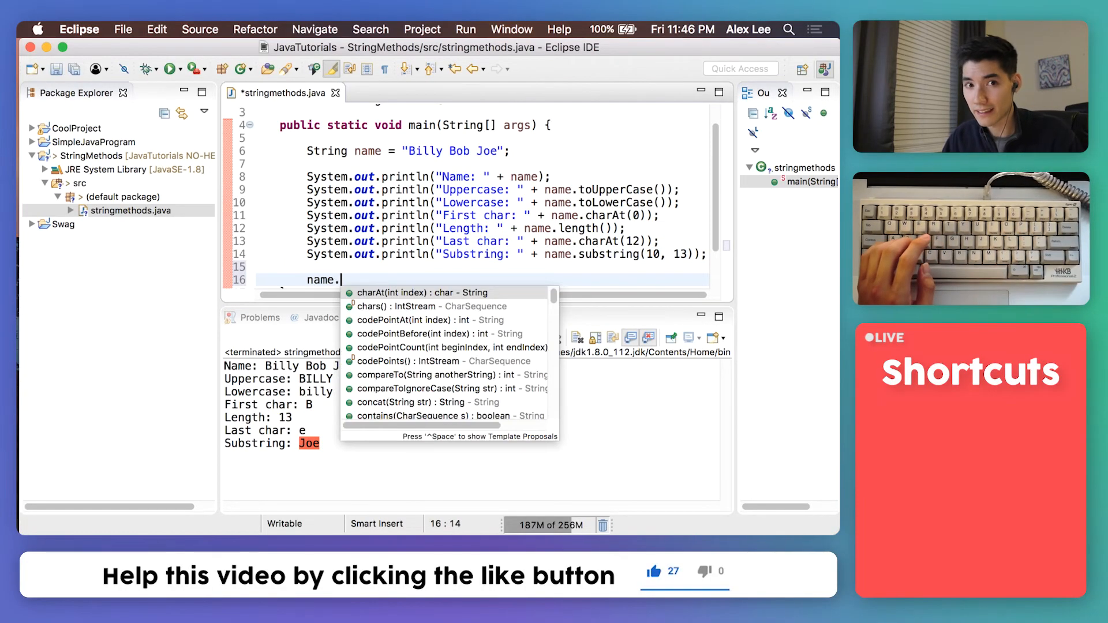